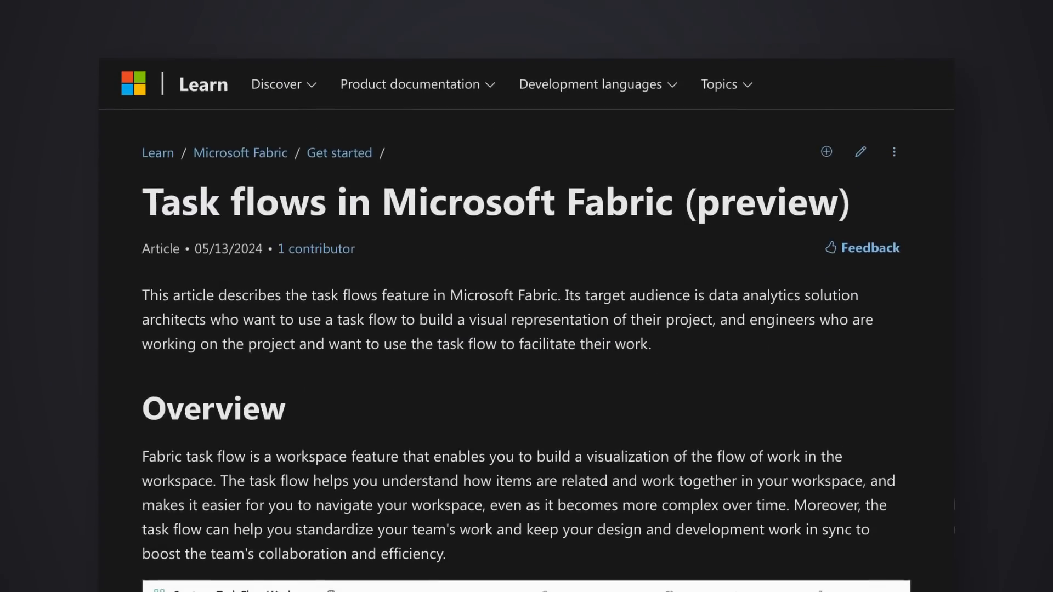
# Scroll down through the Task flows in Microsoft Fabric article on Microsoft Learn
pyautogui.scroll(-3)
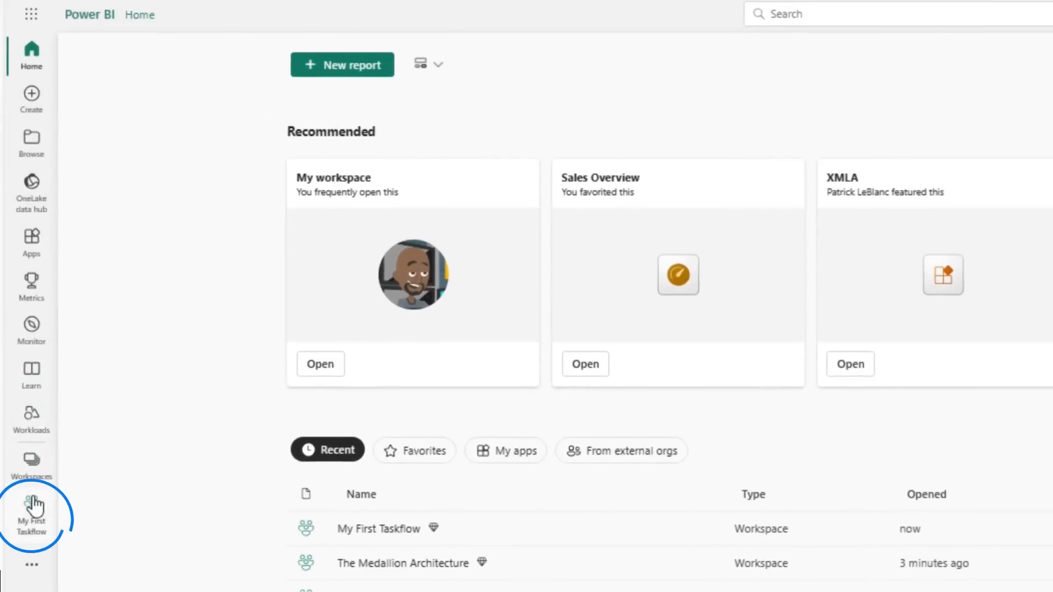
# Open the My First Taskflow workspace and pick a predesigned task flow from Microsoft's templates
pyautogui.click(31, 504)
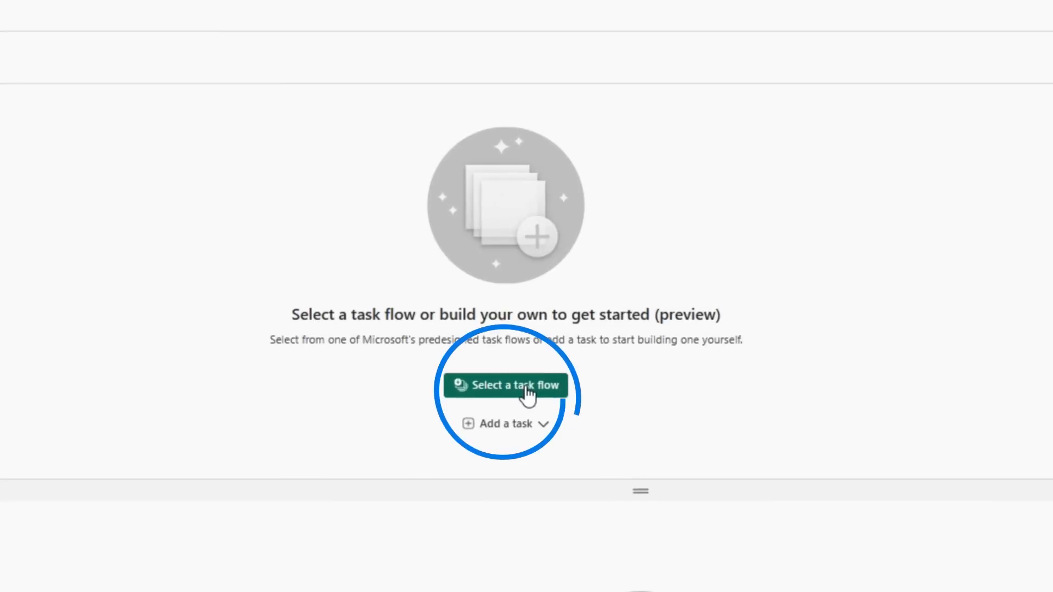
pyautogui.click(506, 386)
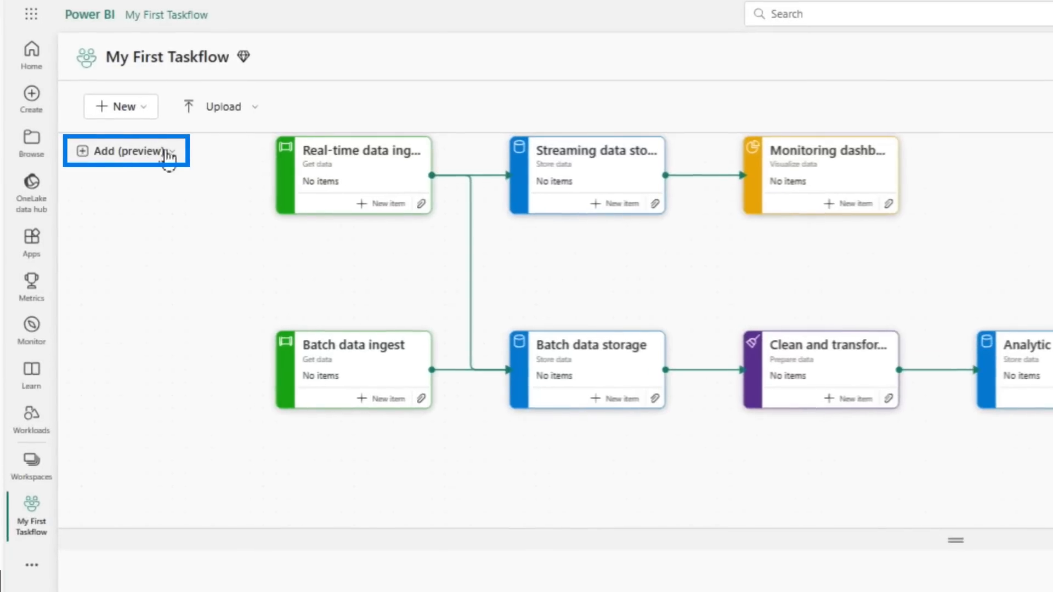
# Replace the workspace's flow with the basic Collect data / Store data predesigned flow via Add (preview)
pyautogui.click(126, 151)
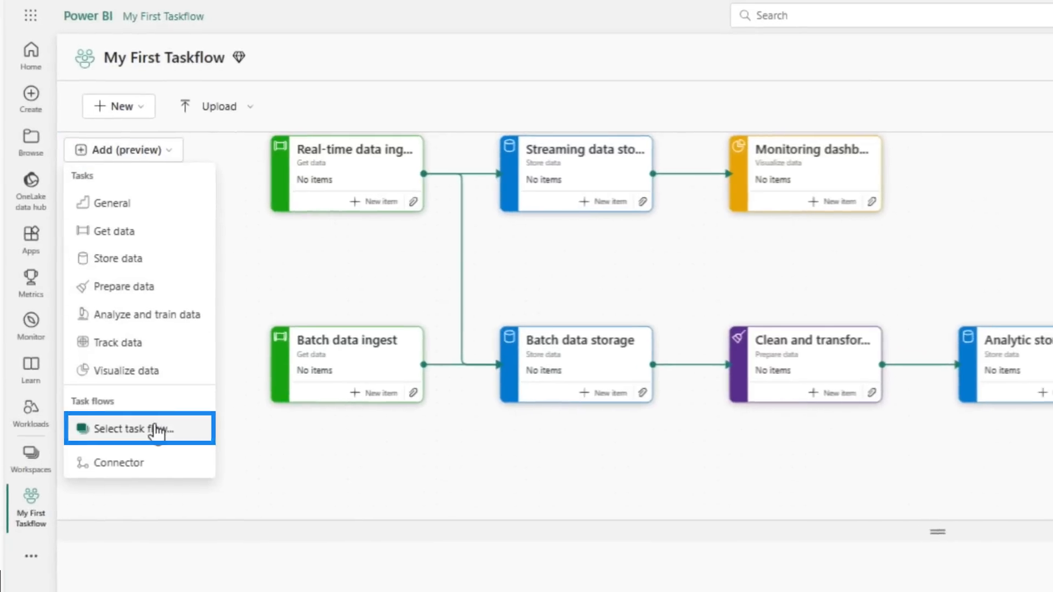
pyautogui.click(138, 430)
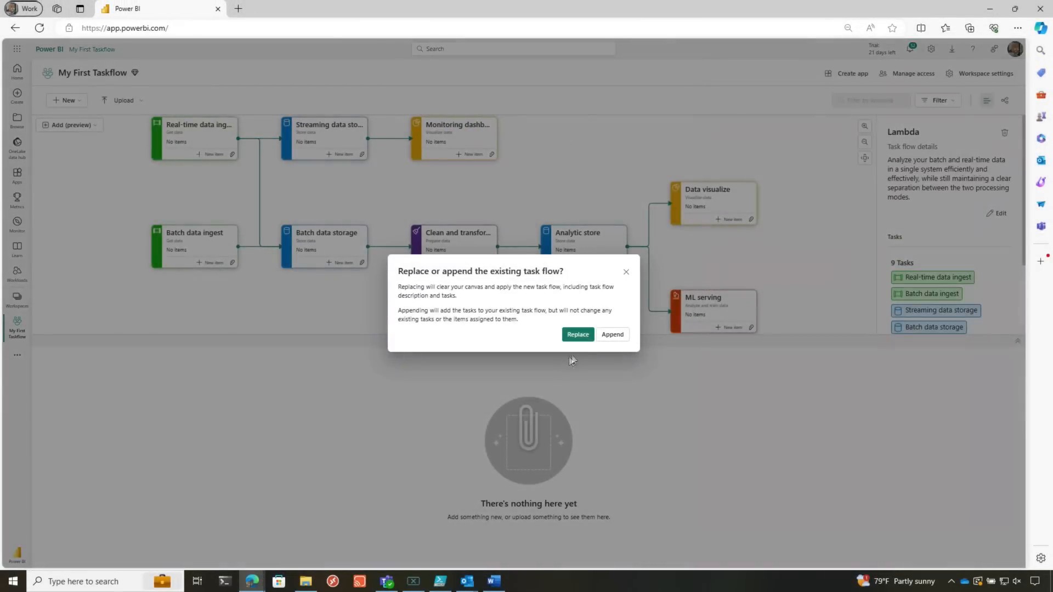
pyautogui.click(577, 334)
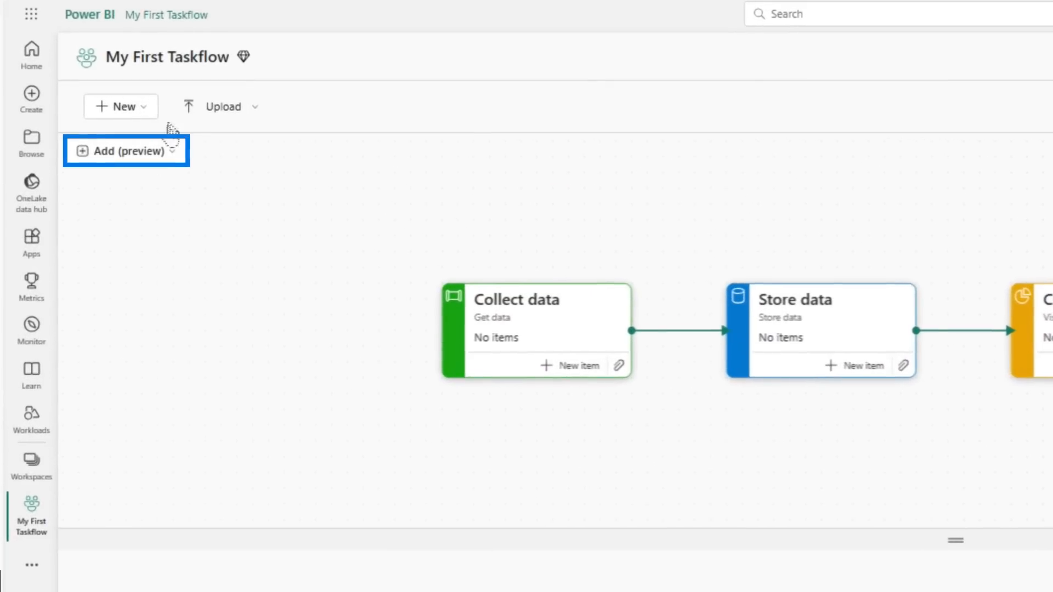
# Replace the current flow with another predesigned one, confirming that the existing tasks are deleted
pyautogui.click(125, 150)
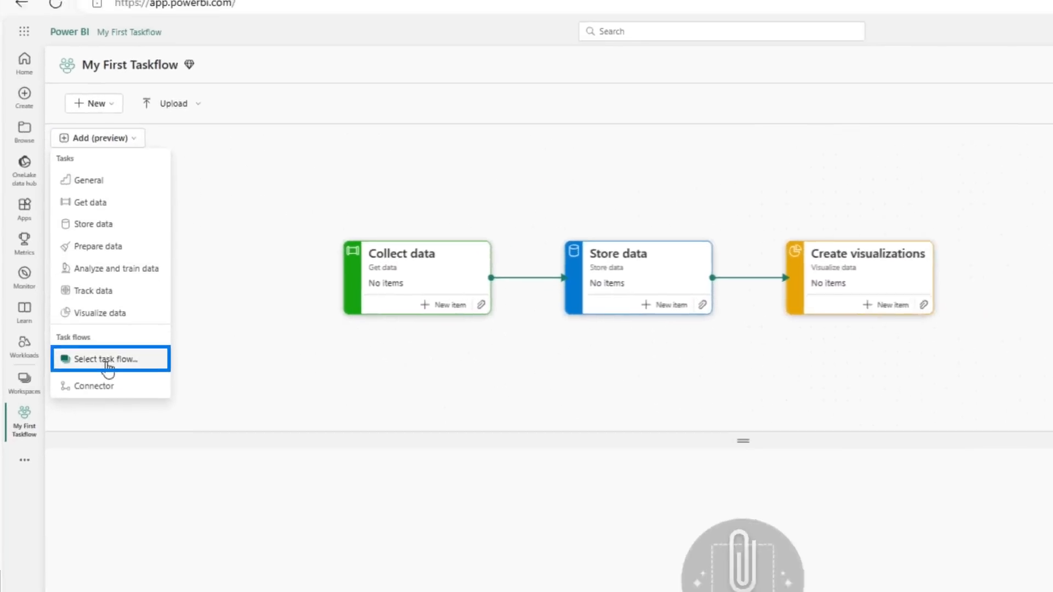
pyautogui.click(108, 359)
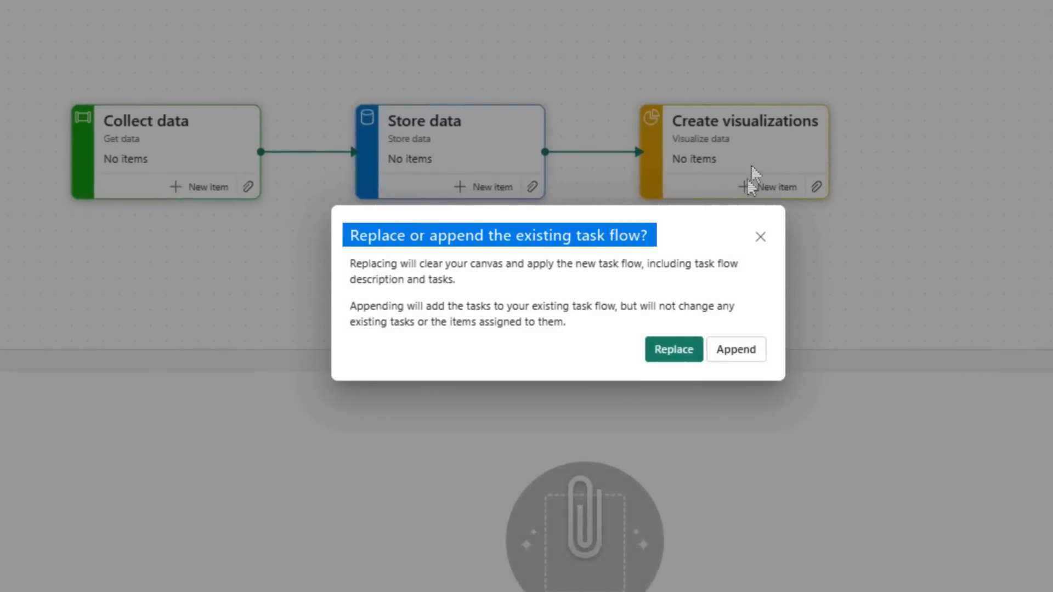
pyautogui.click(673, 350)
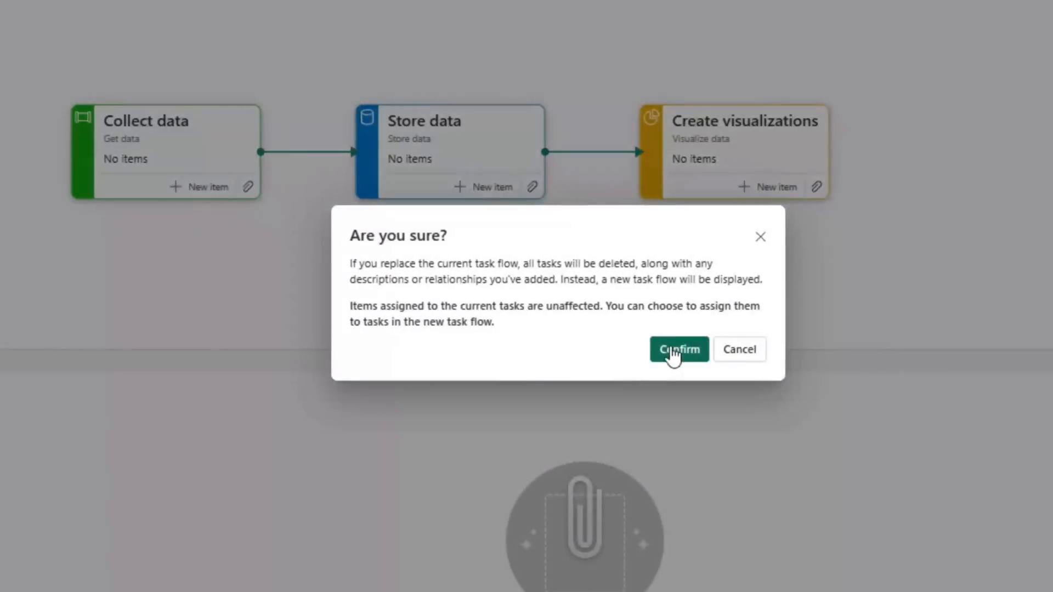
pyautogui.click(678, 349)
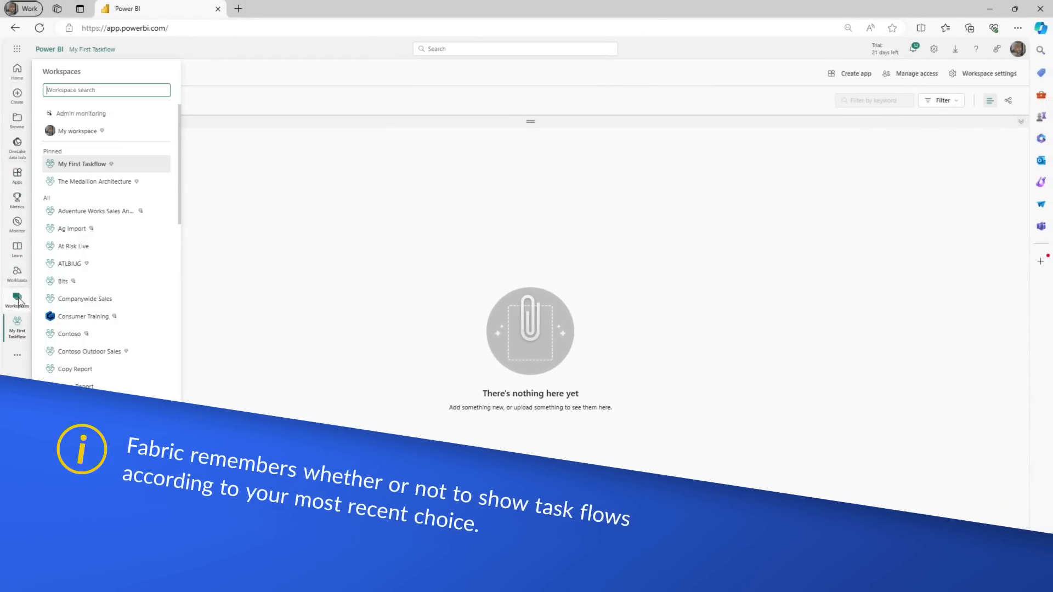
# View the Companywide Sales workspace's task flow area, then return to My First Taskflow
pyautogui.click(84, 298)
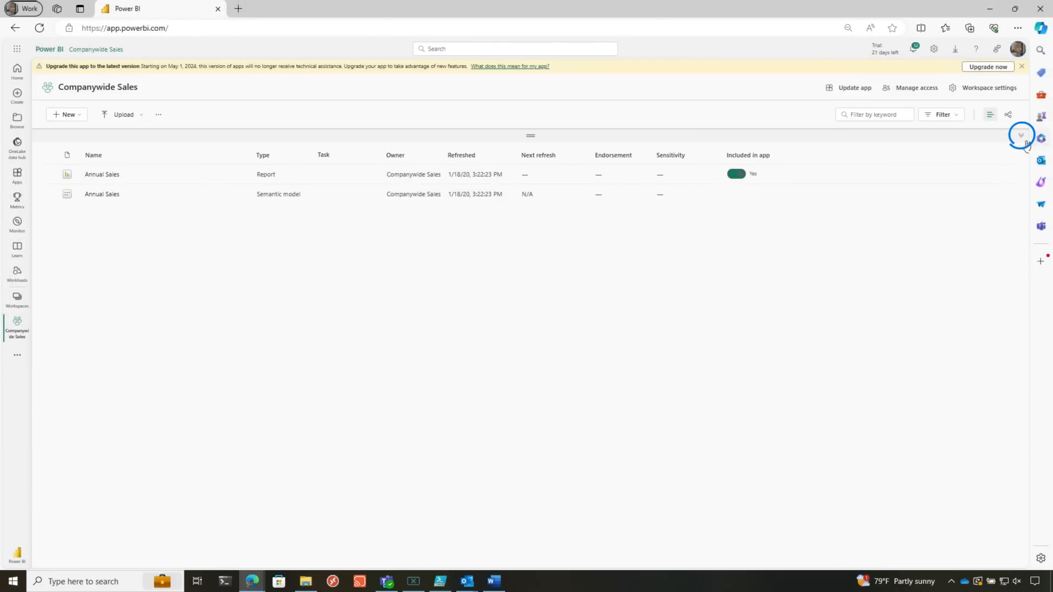
pyautogui.click(16, 297)
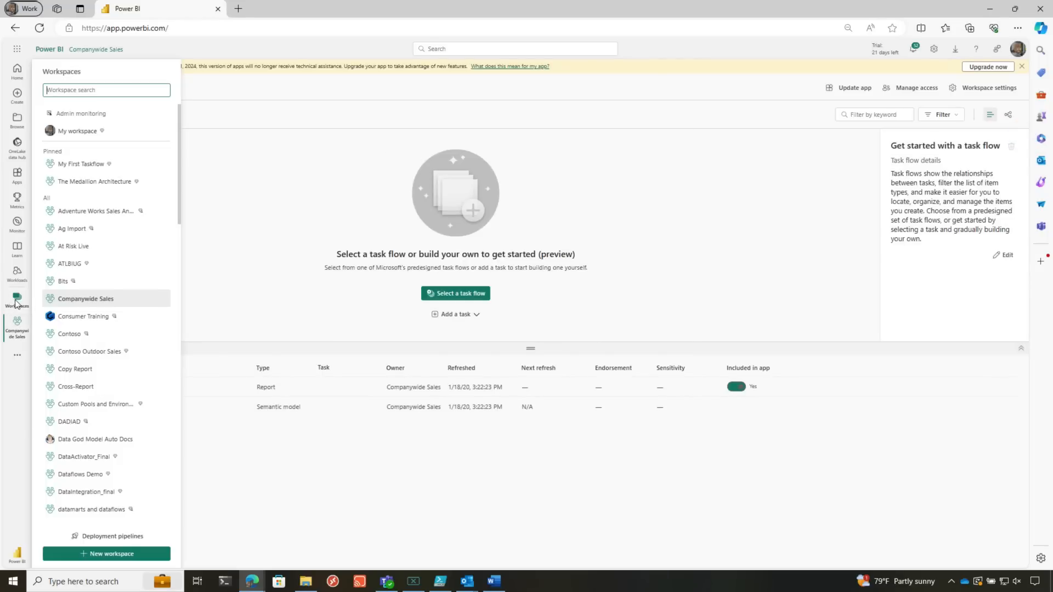
pyautogui.click(80, 163)
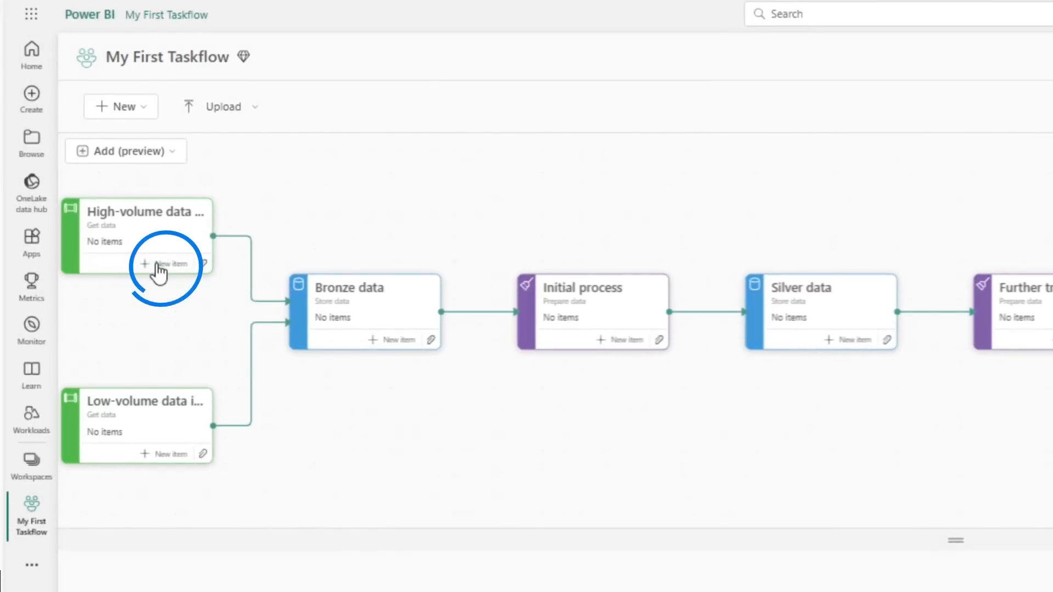
# Start a new item for High-volume data ingest and view recommended item types for other tasks
pyautogui.click(165, 264)
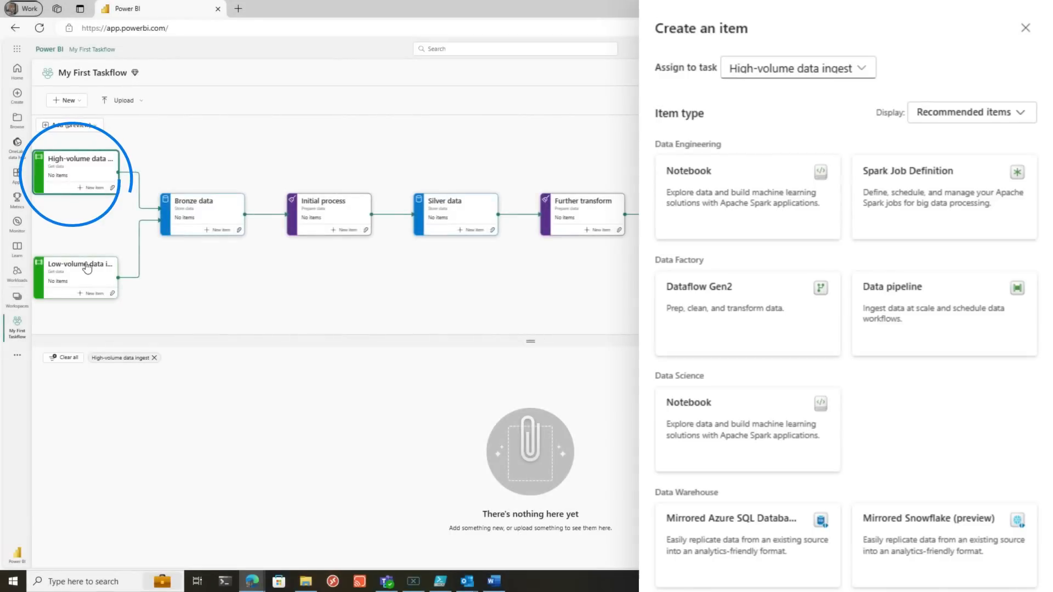
pyautogui.click(76, 274)
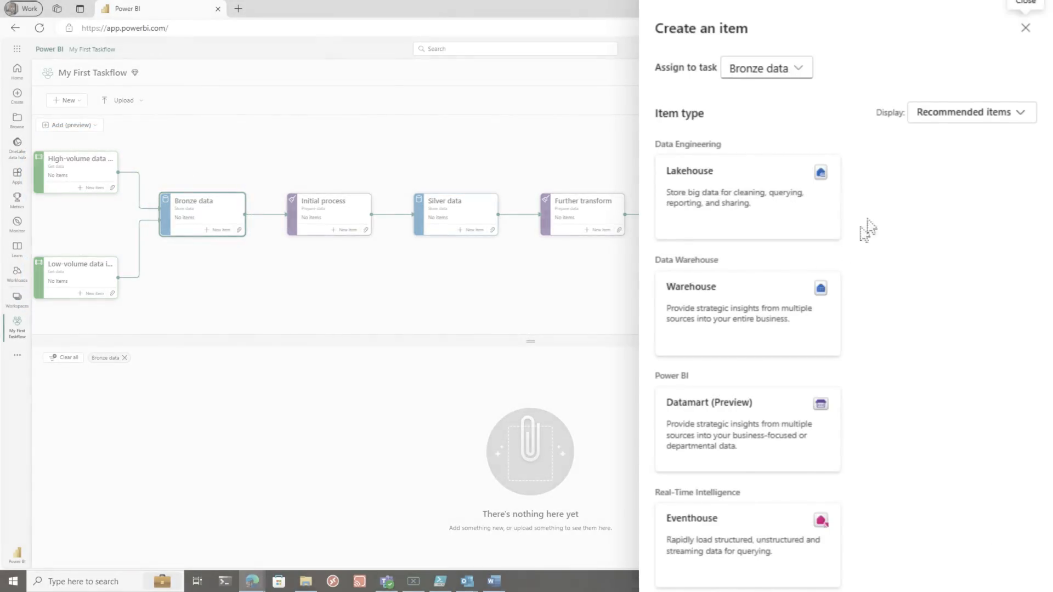
pyautogui.moveTo(715, 536)
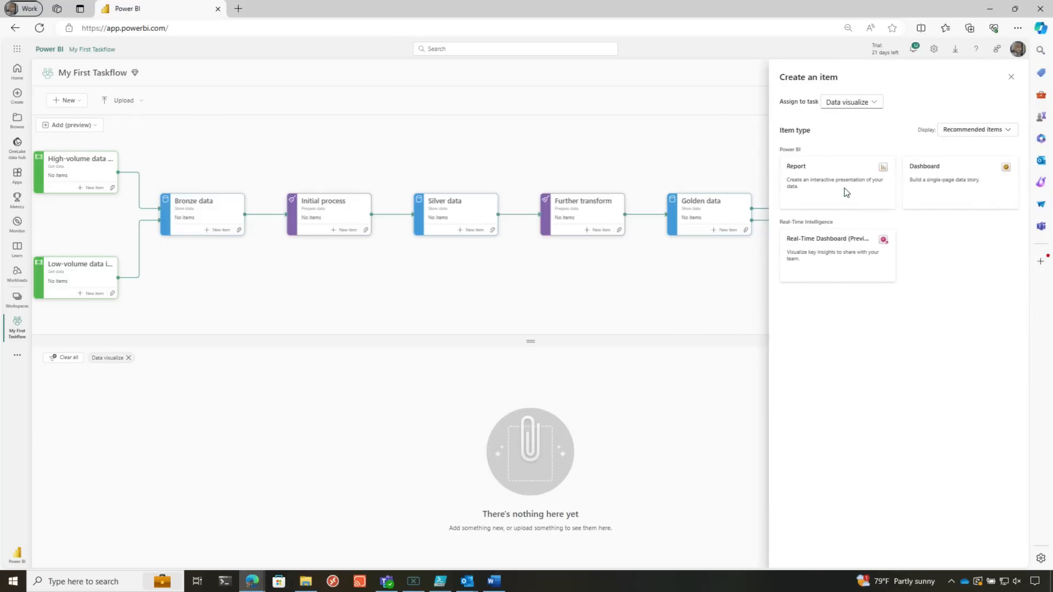
pyautogui.moveTo(791, 310)
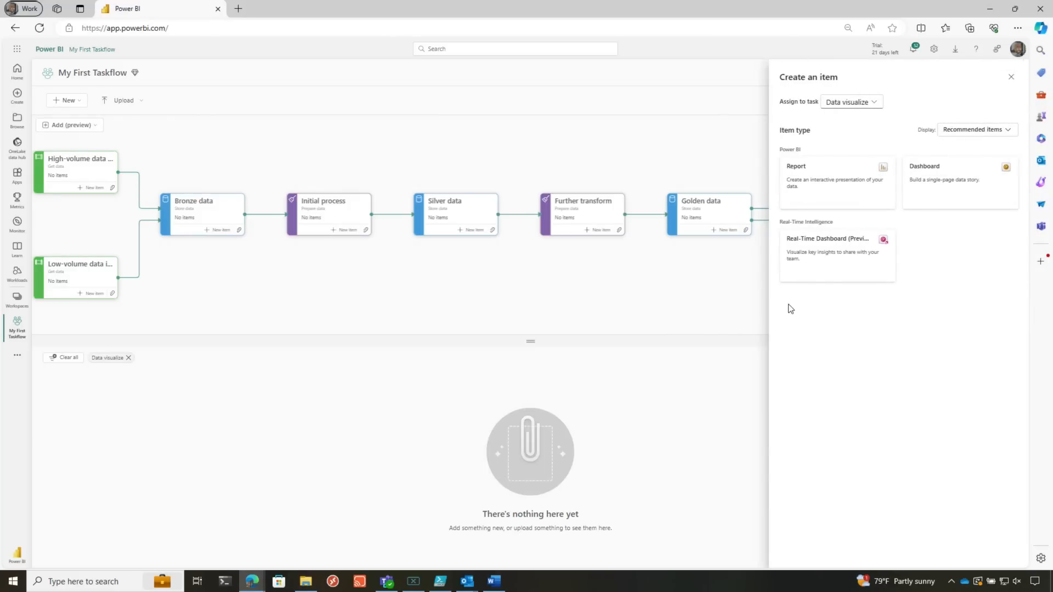
pyautogui.moveTo(823, 138)
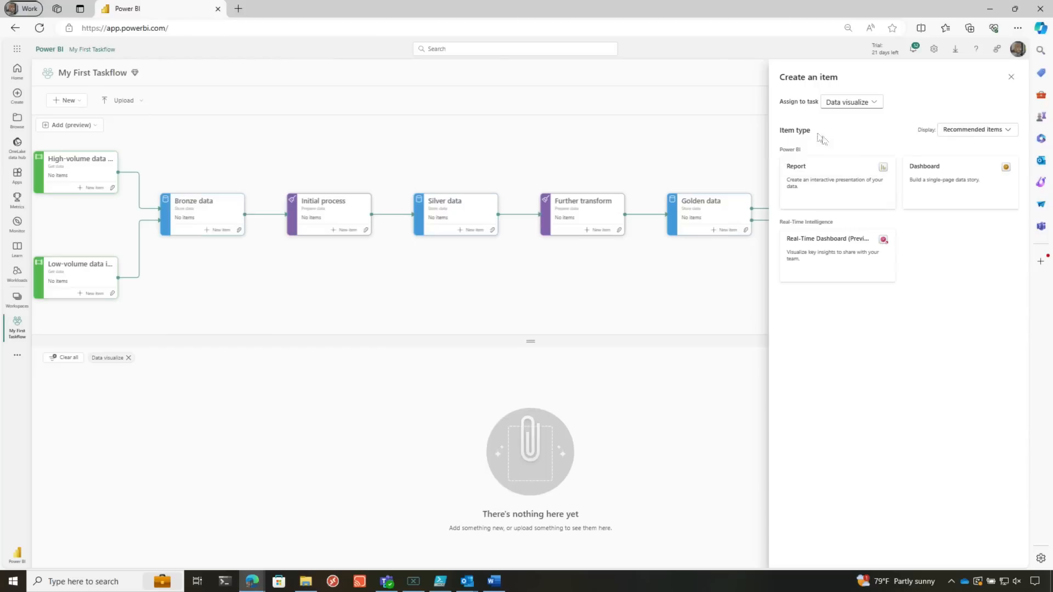
pyautogui.moveTo(221, 213)
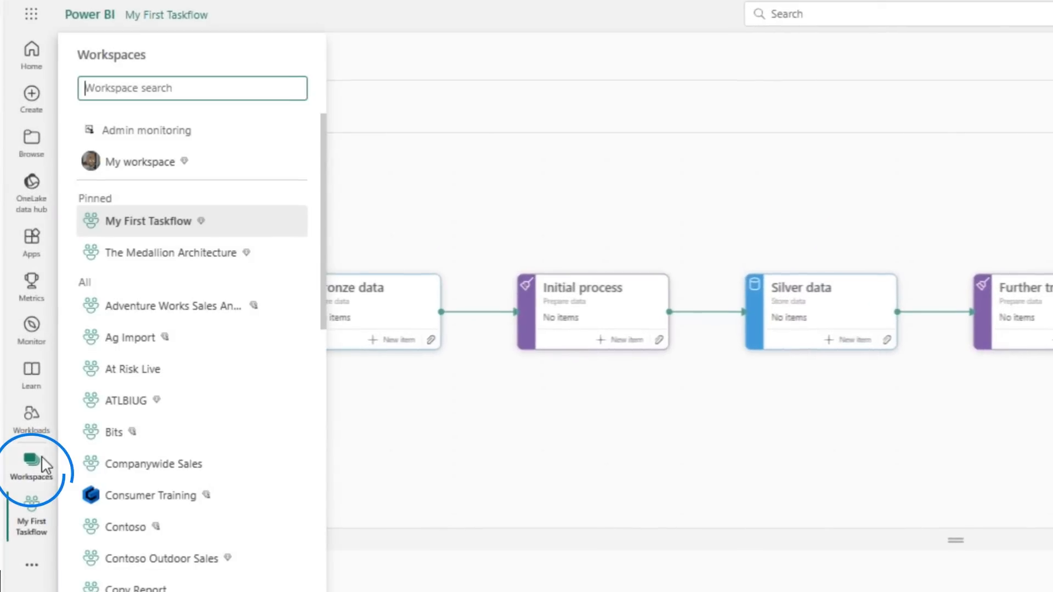
# Open The Medallion Architecture workspace and inspect the High-volume data ingest task details without editing them
pyautogui.click(170, 252)
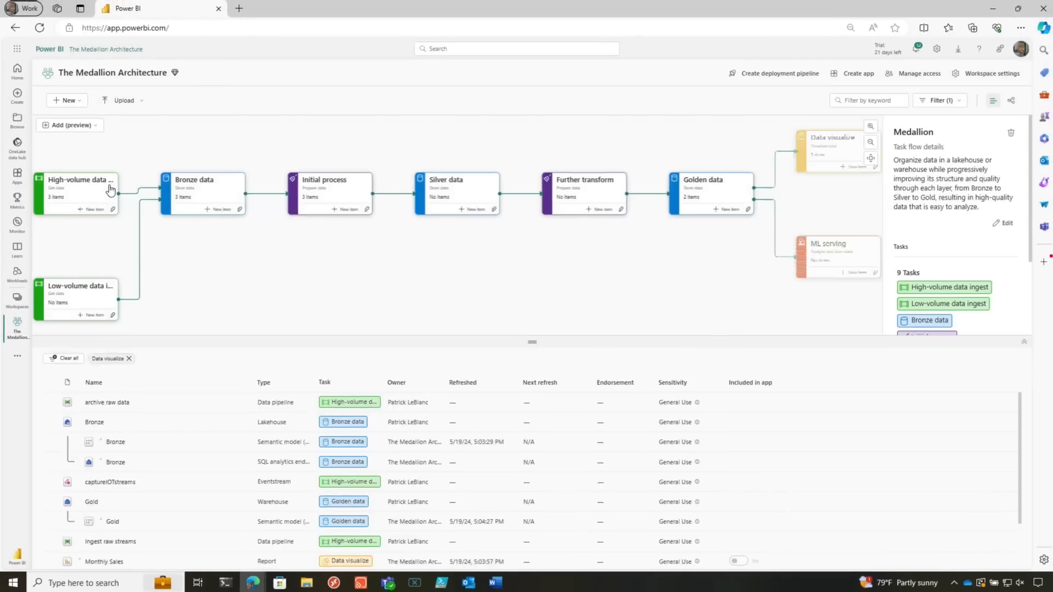
pyautogui.click(77, 192)
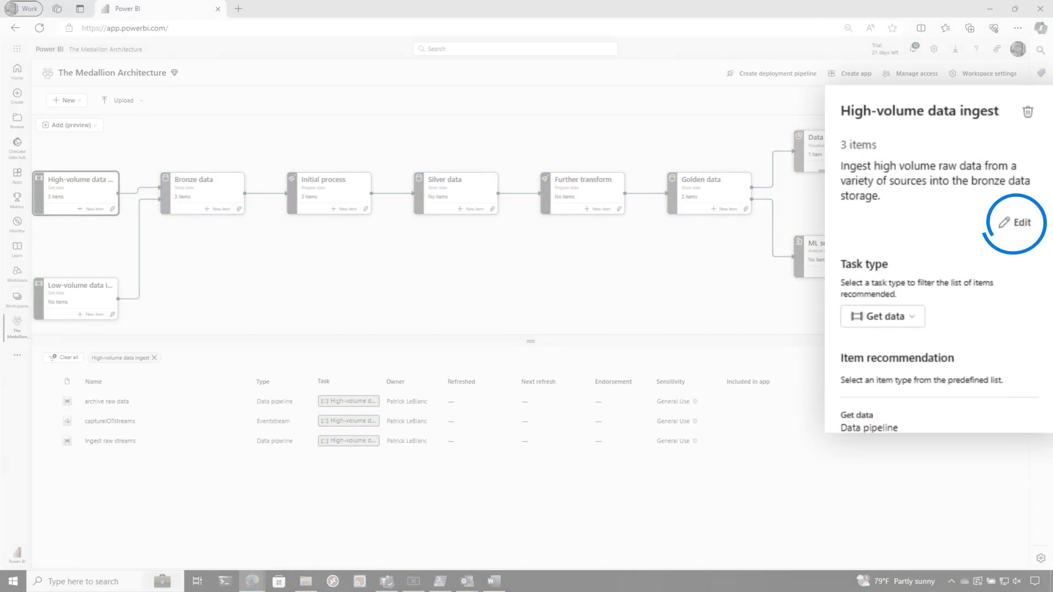
pyautogui.click(1016, 223)
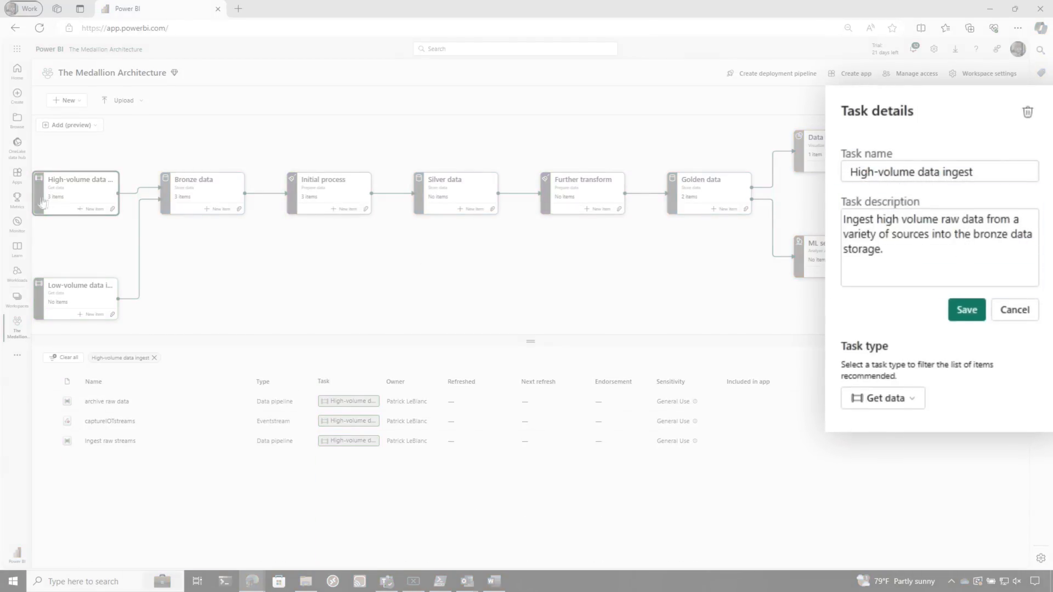
pyautogui.click(966, 309)
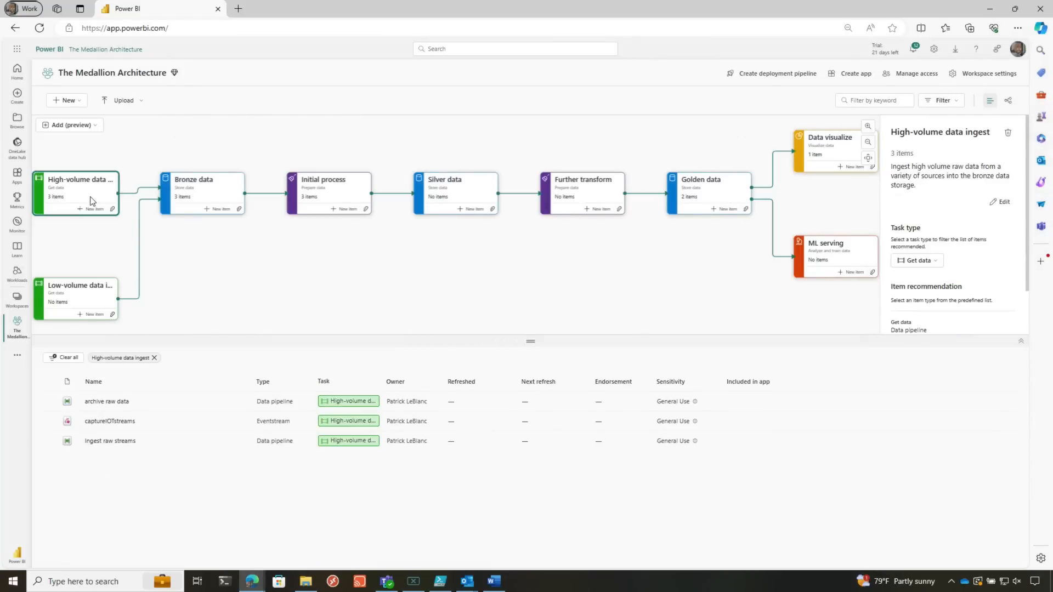
# List the items assigned to the Data visualize and Bronze data tasks
pyautogui.click(829, 148)
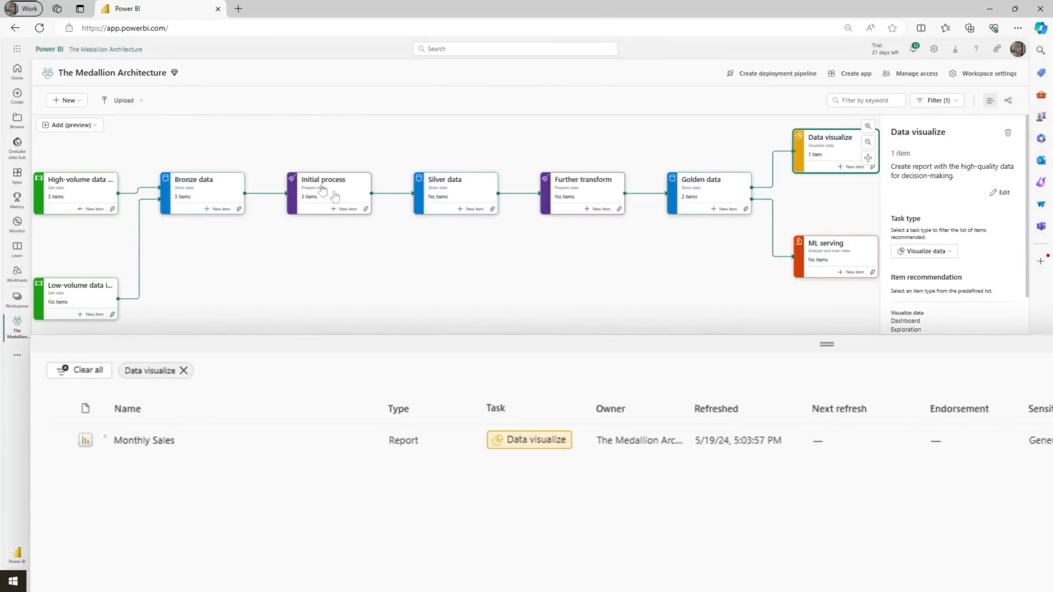
pyautogui.click(202, 192)
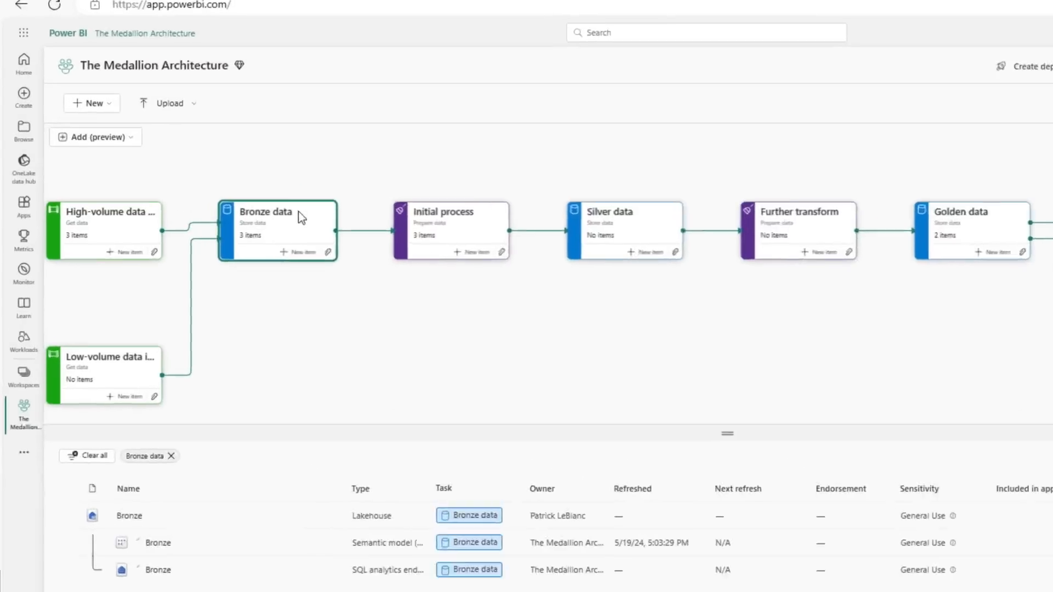
pyautogui.click(329, 252)
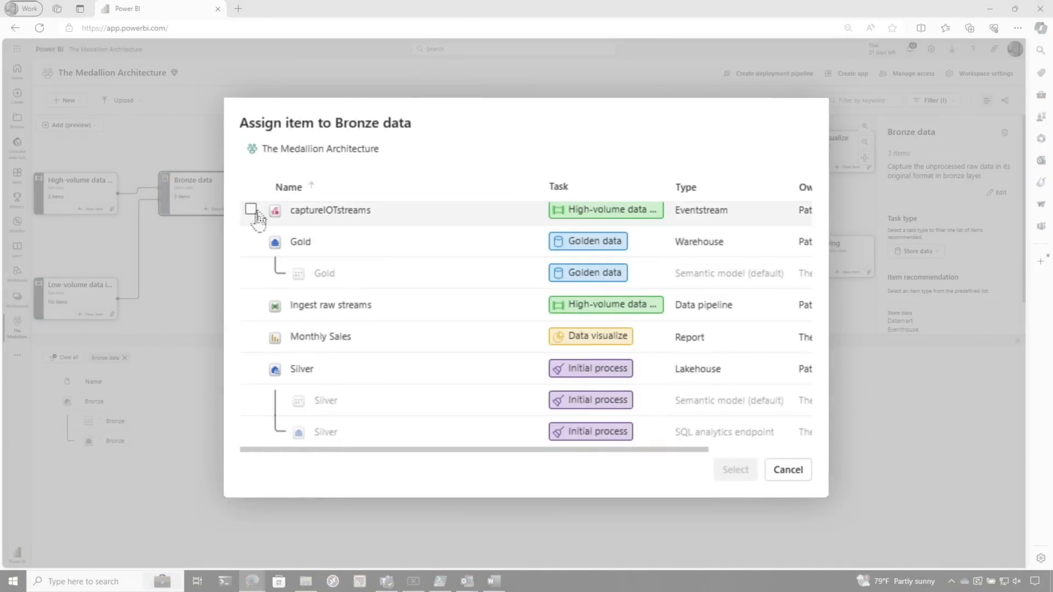
pyautogui.click(250, 240)
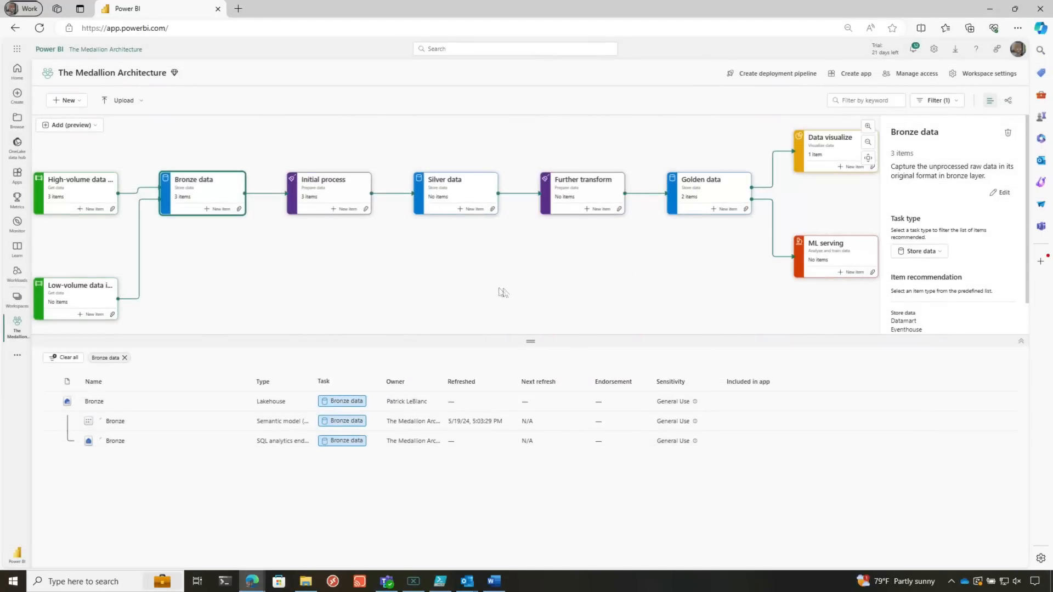
pyautogui.moveTo(482, 288)
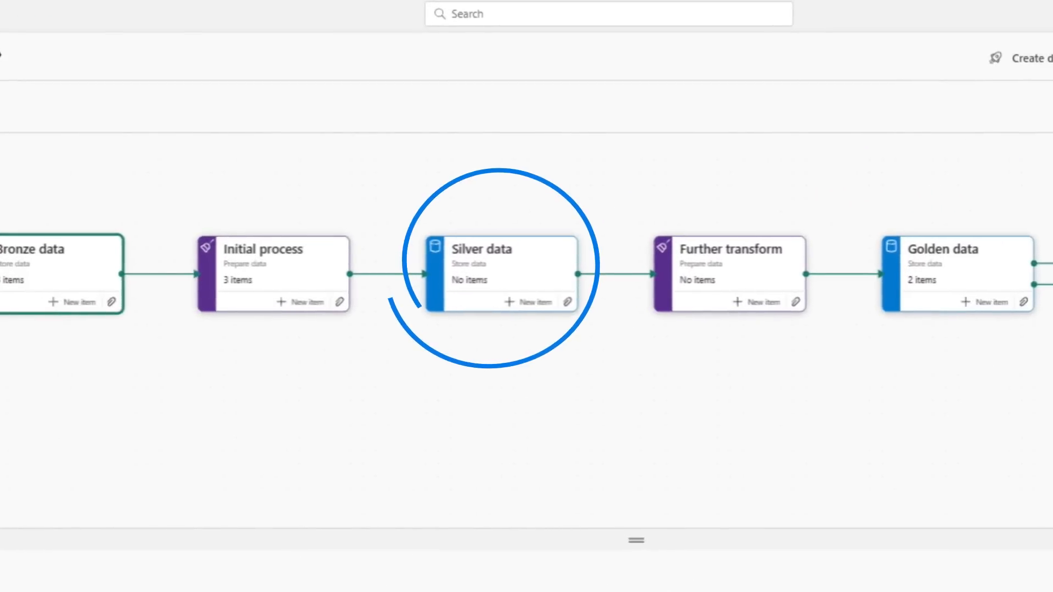
# Show the task types that can be added to the Medallion flow via Add (preview)
pyautogui.click(125, 150)
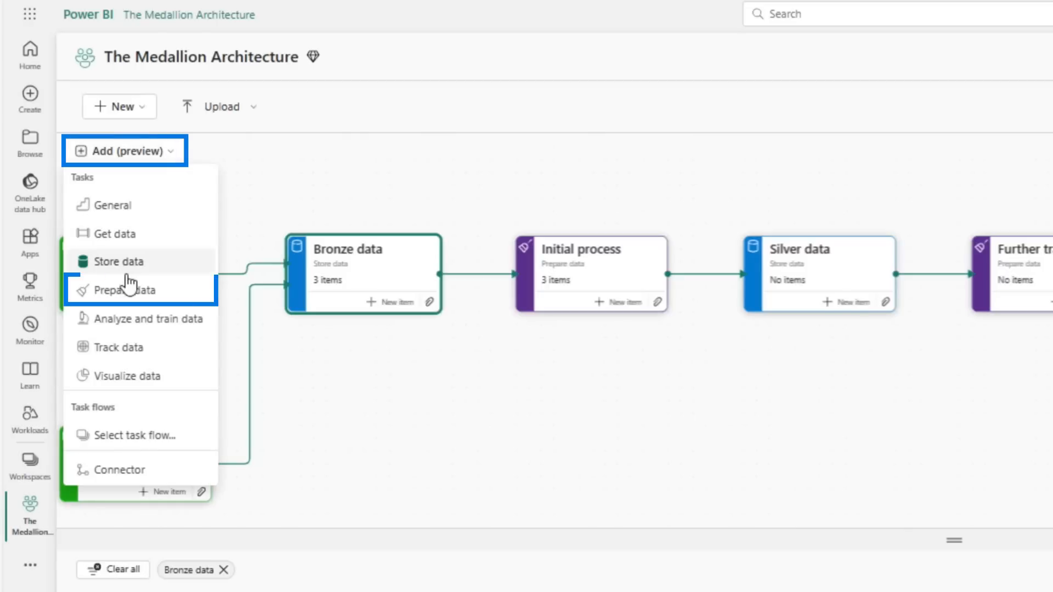